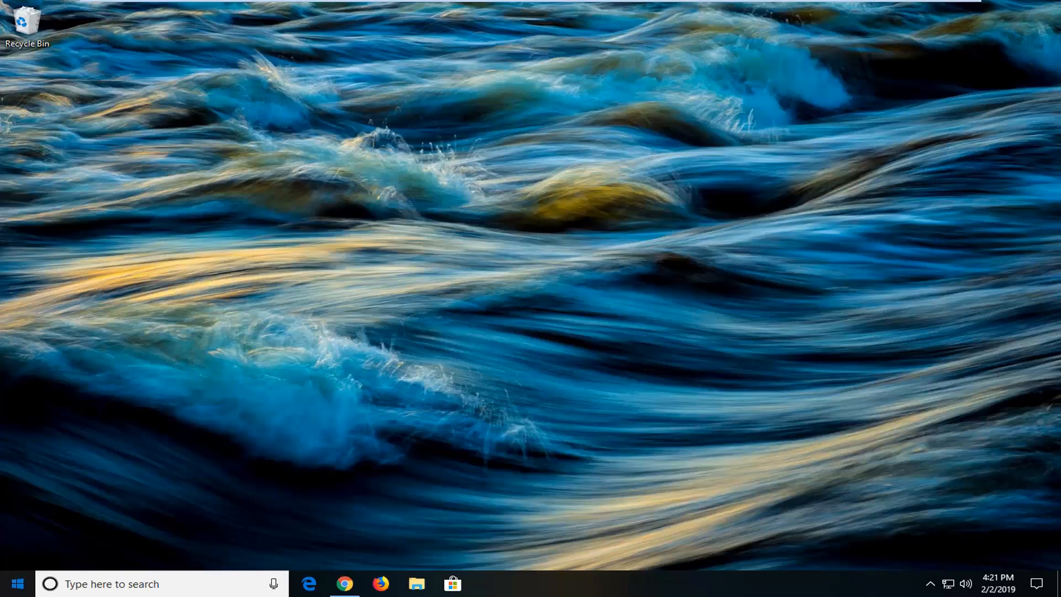
Step: Search the Start menu for 'network status'
click(16, 584)
text(n)
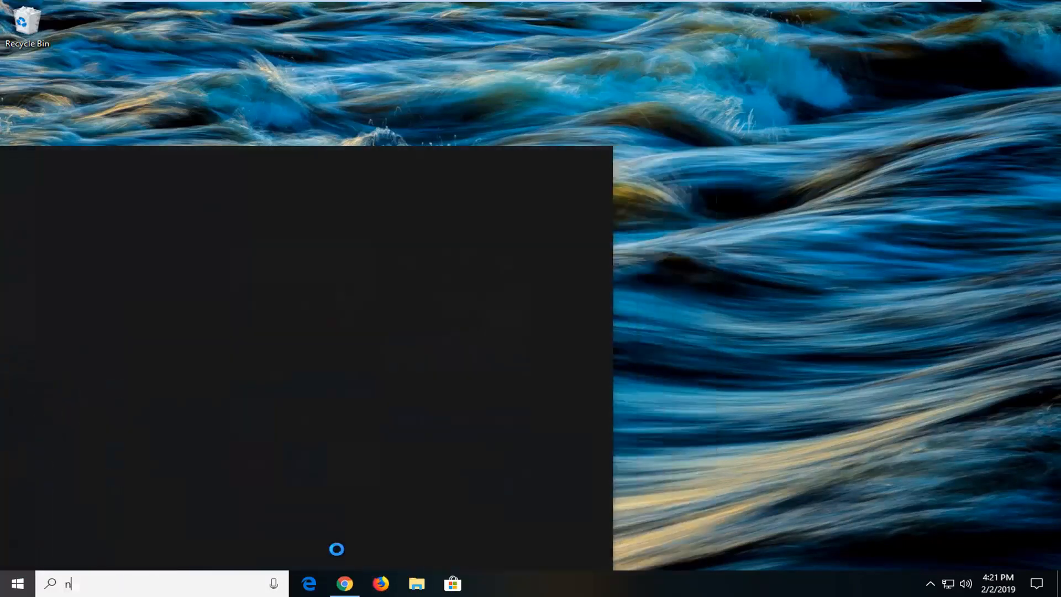
text(etwork status)
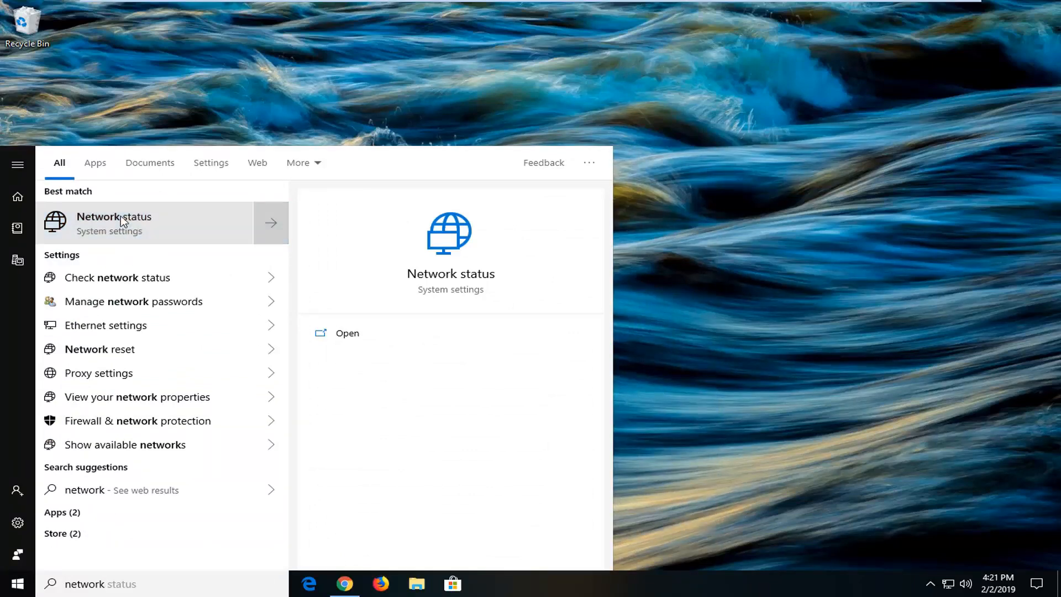
Step: Launch the Network status best-match result to reach Settings
click(114, 223)
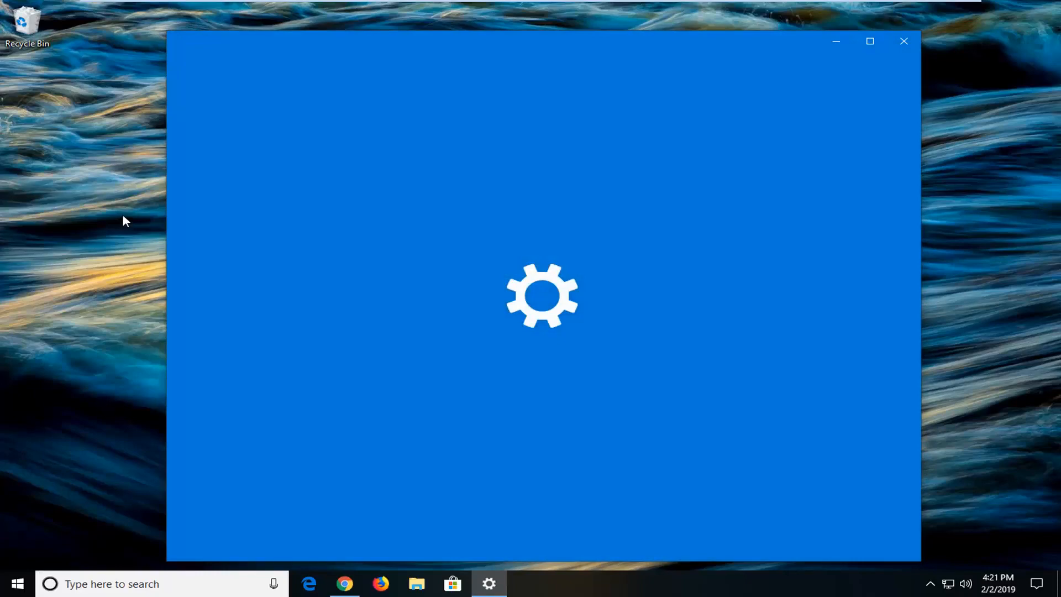
mouse_move(418, 106)
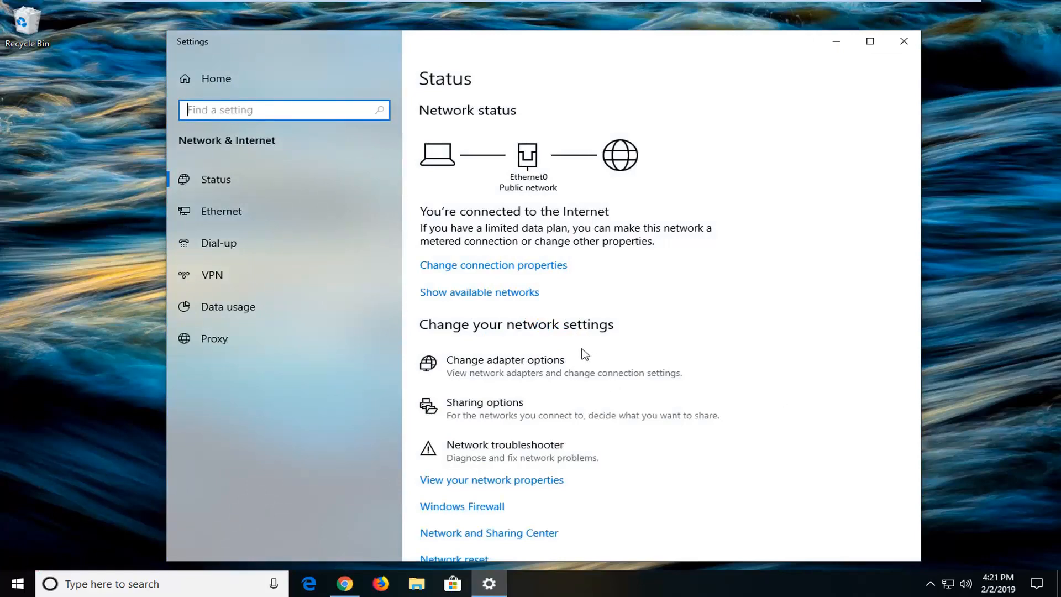
mouse_move(518, 371)
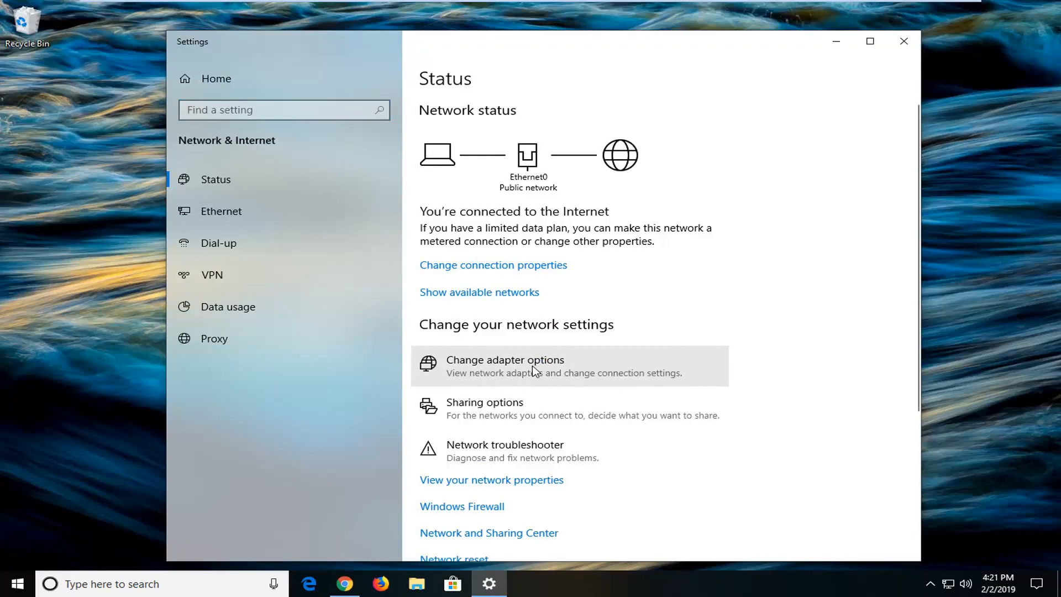
Step: Show the adapter list via Change adapter options and select the Ethernet0 connection
click(505, 359)
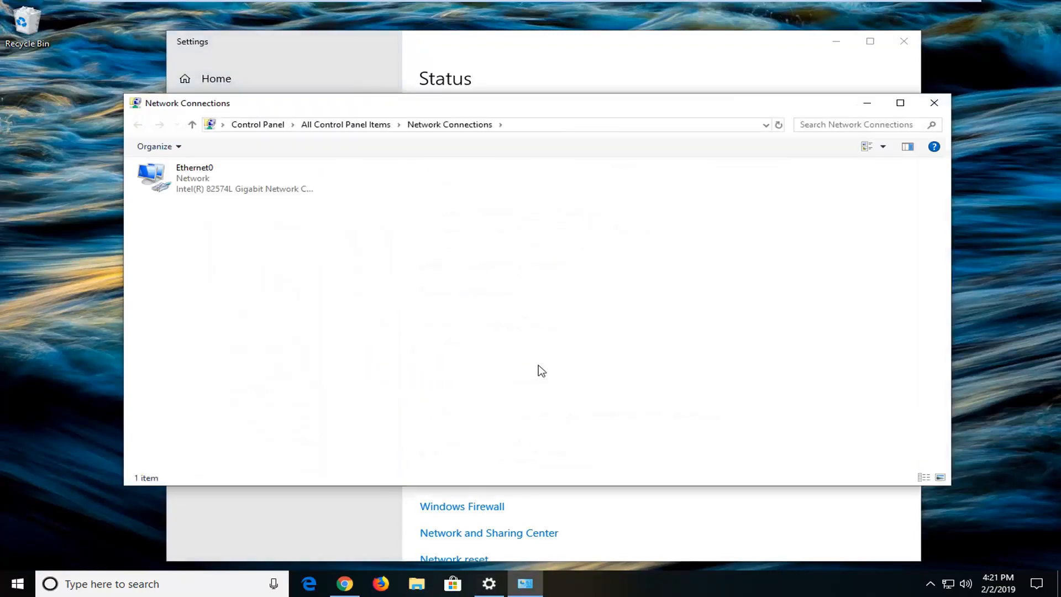
mouse_move(170, 198)
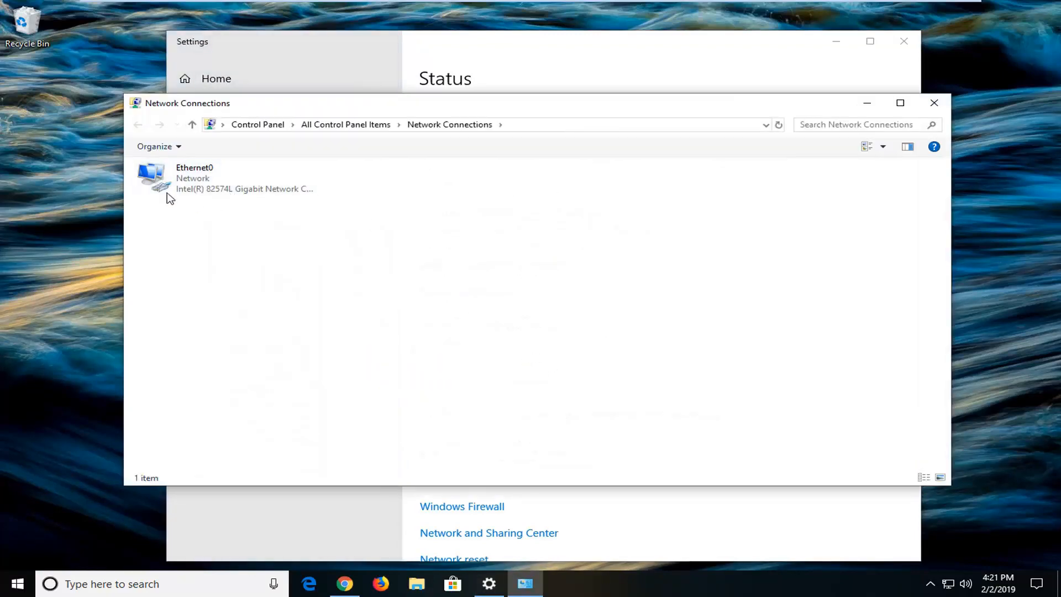
click(223, 178)
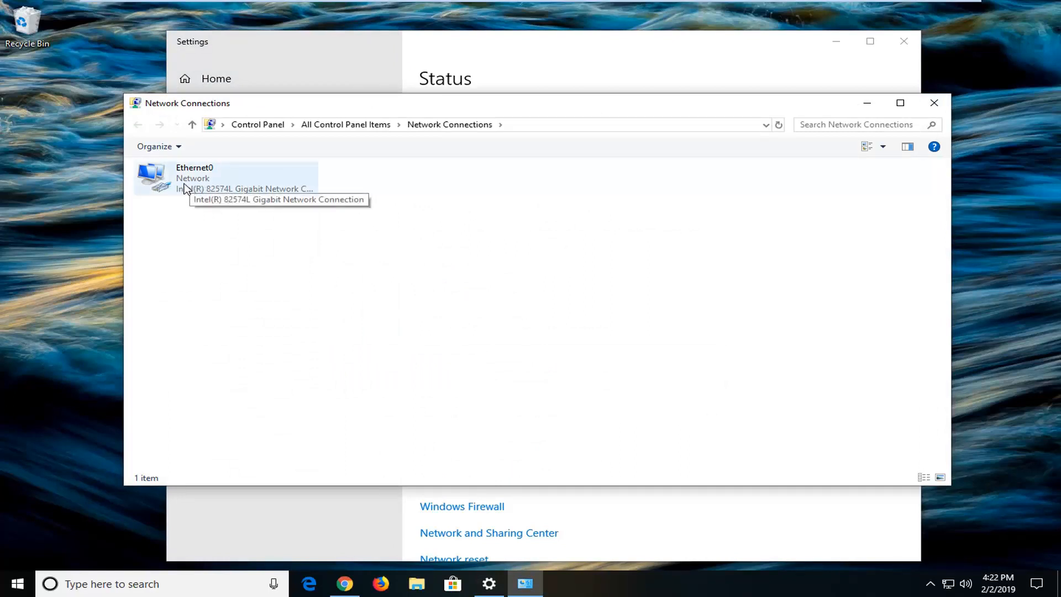
click(223, 178)
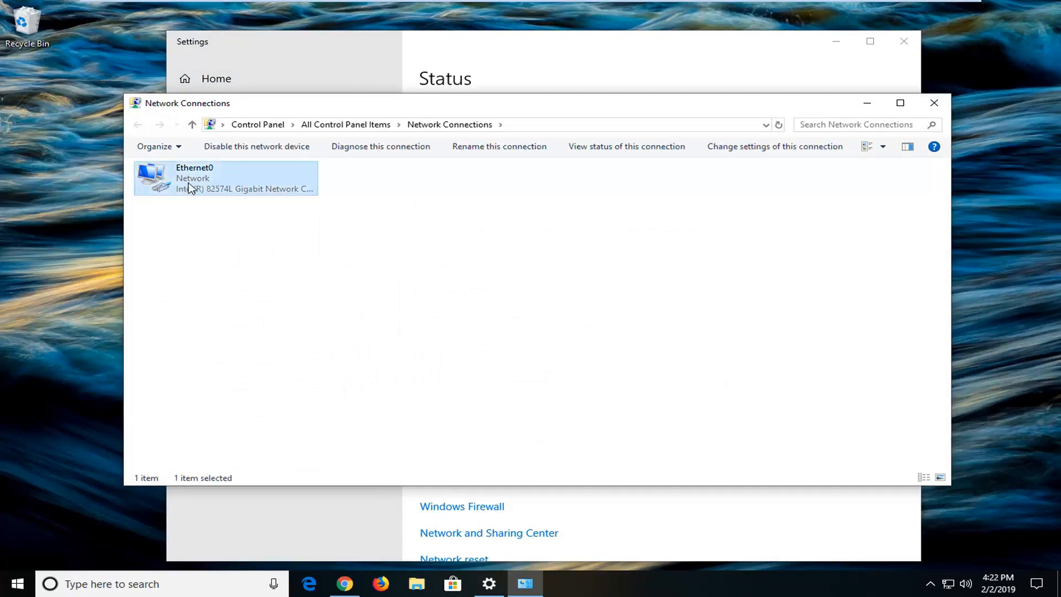
right_click(226, 178)
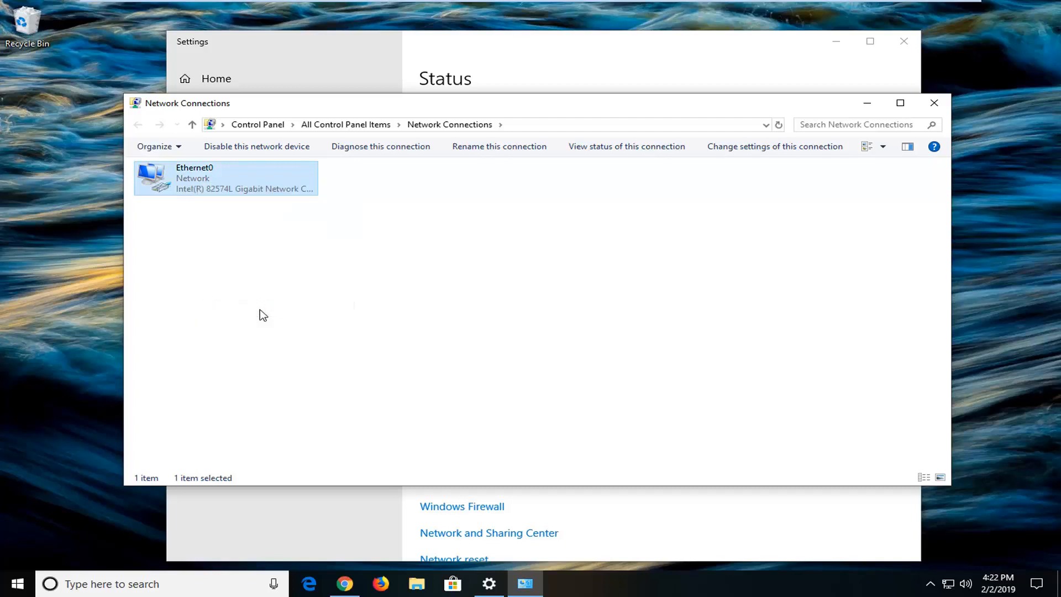
Step: Reach Ethernet0's Internet Protocol Version 4 (TCP/IPv4) properties dialog
double_click(225, 178)
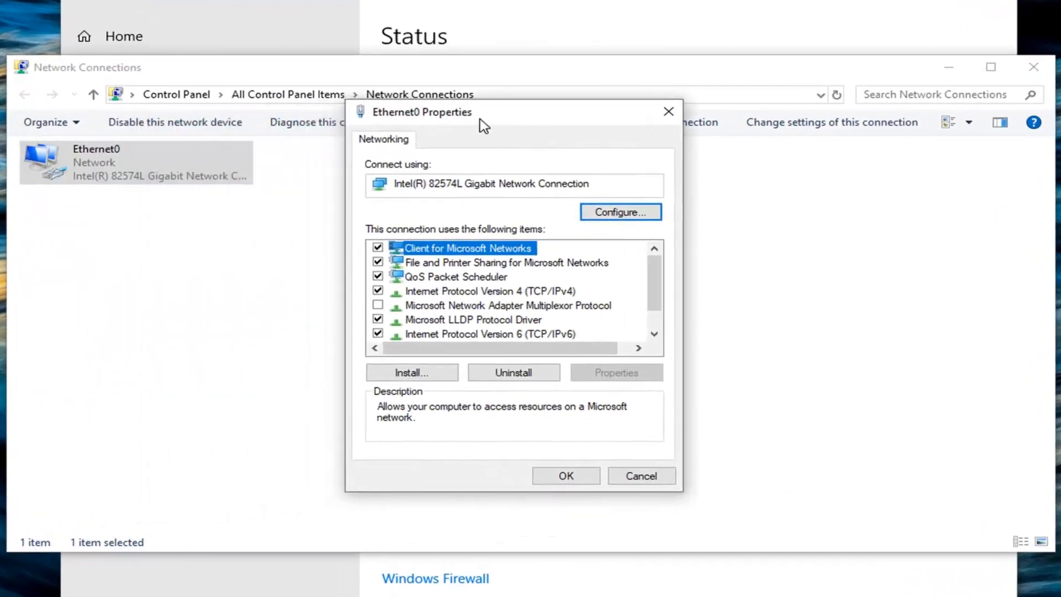
mouse_move(508, 299)
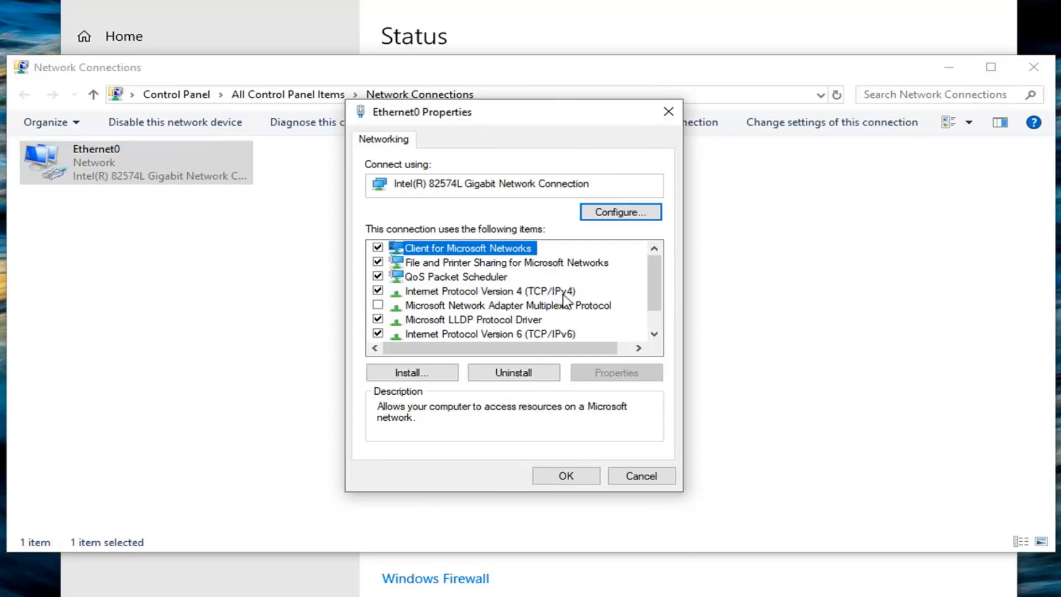
double_click(487, 291)
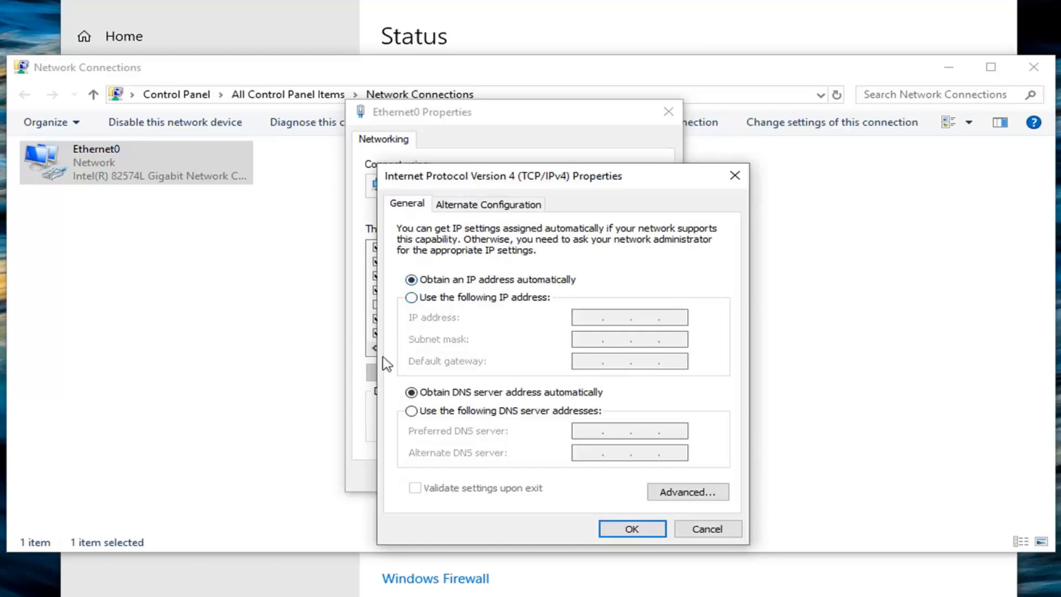
mouse_move(482, 282)
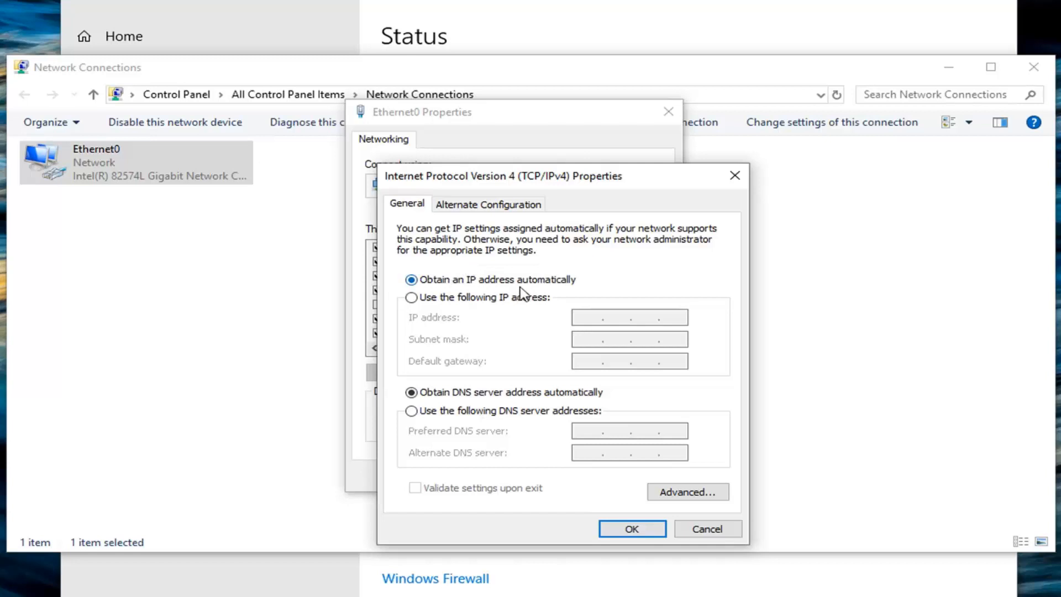
mouse_move(255, 241)
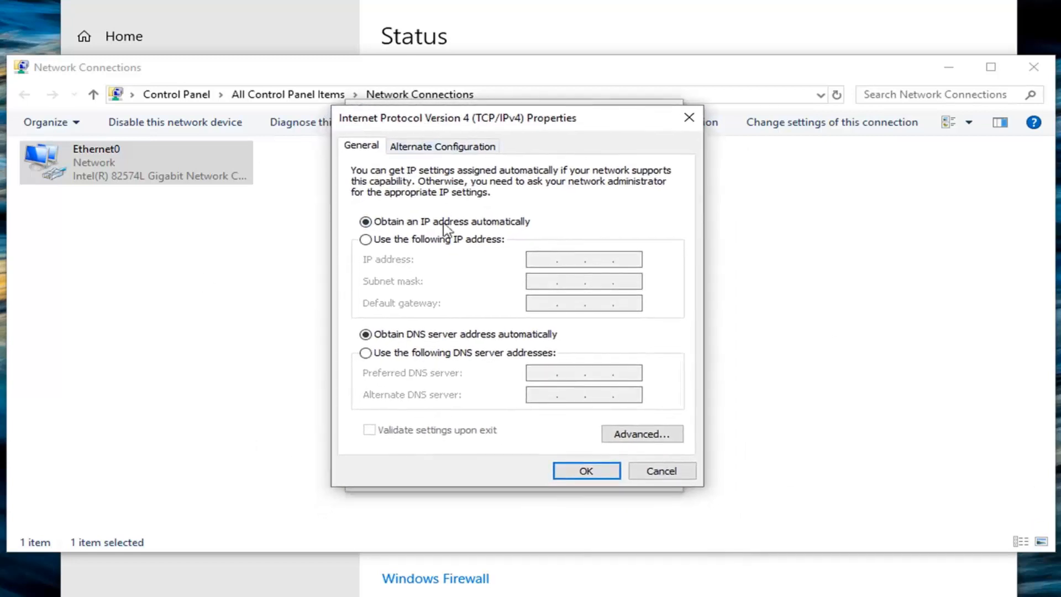
mouse_move(333, 354)
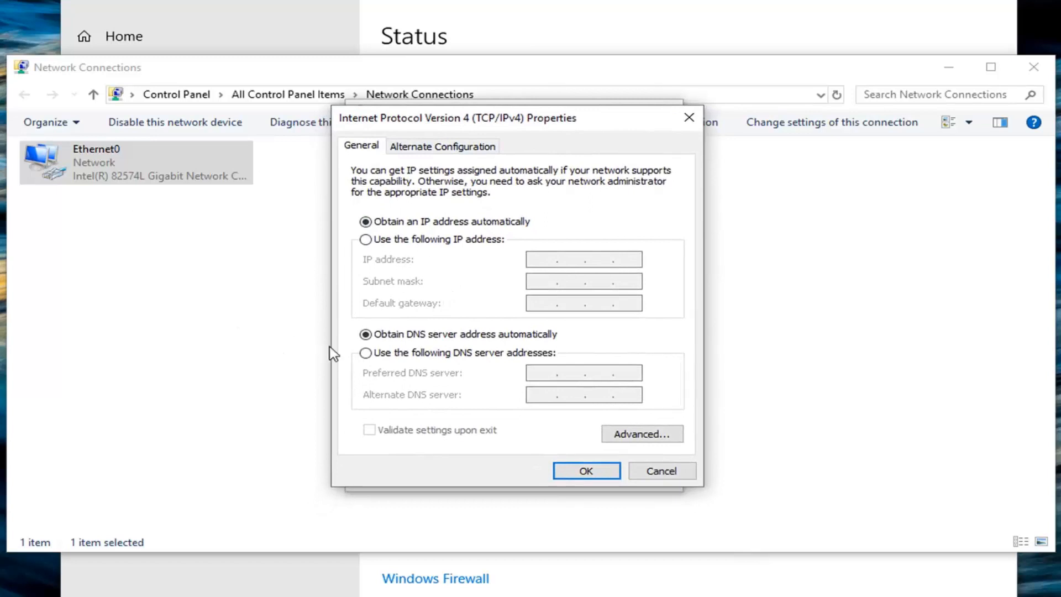
mouse_move(366, 350)
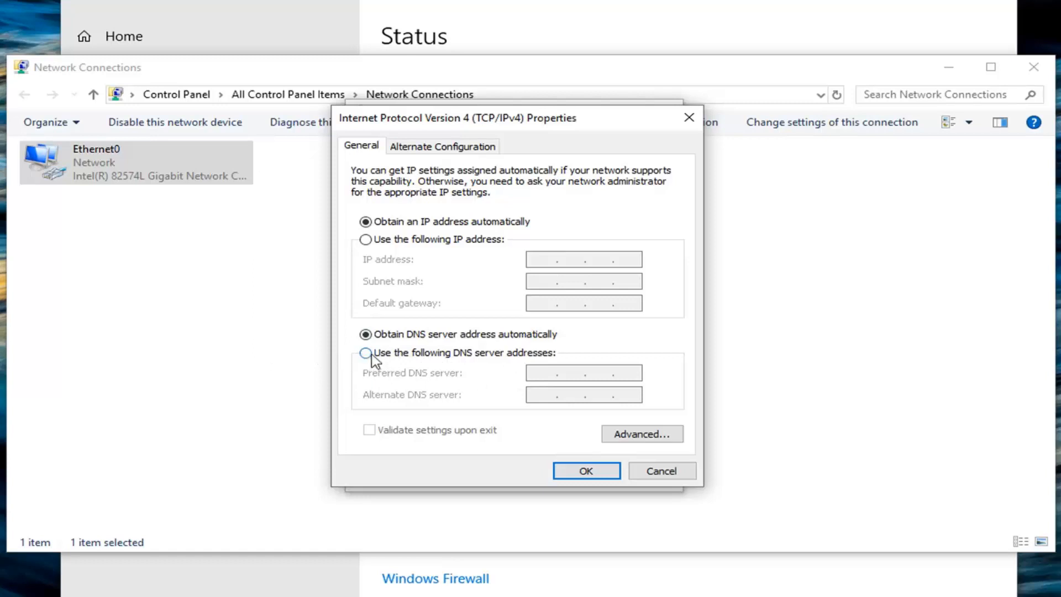
Step: Switch to manual DNS and enter preferred server 8.8.8.8
click(366, 353)
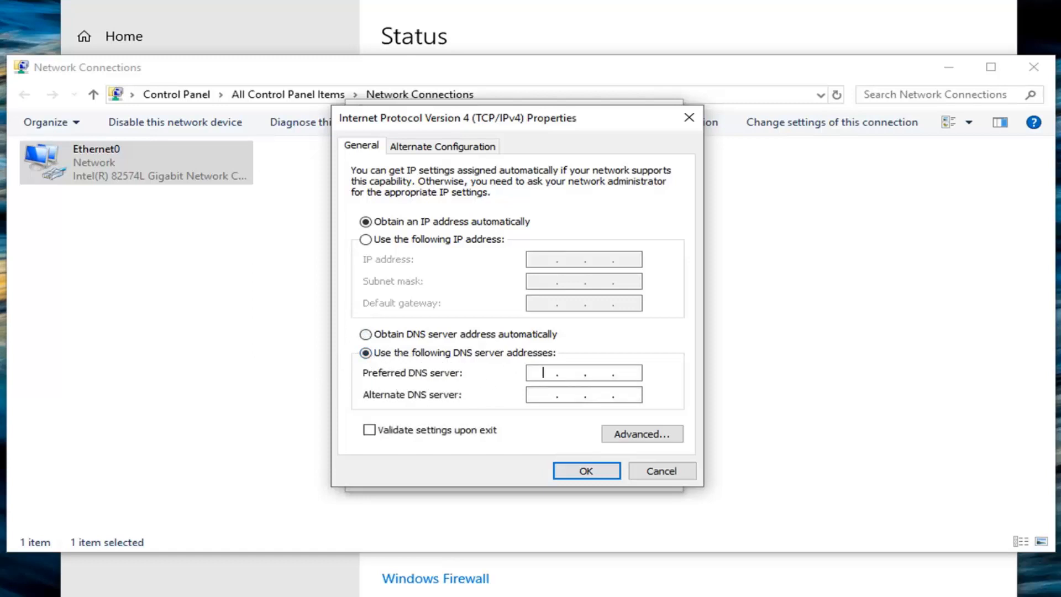
text(8)
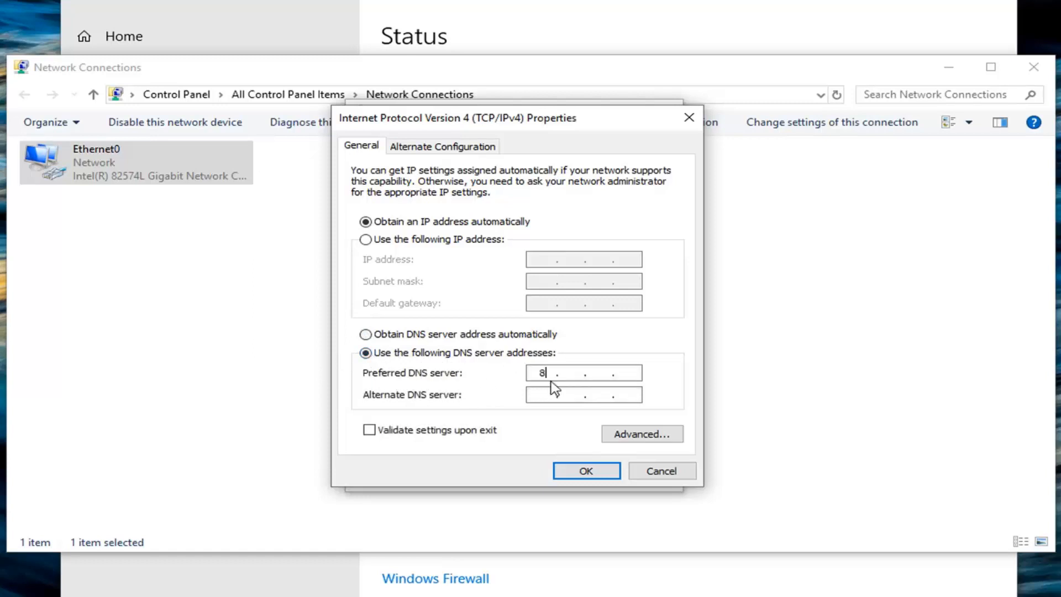
text(.)
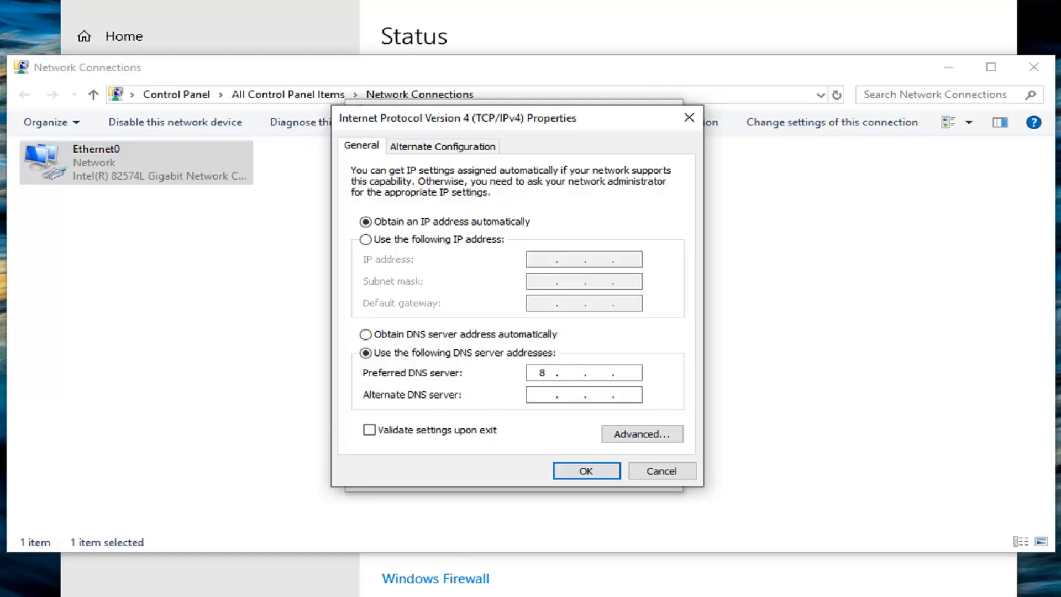
text(8.)
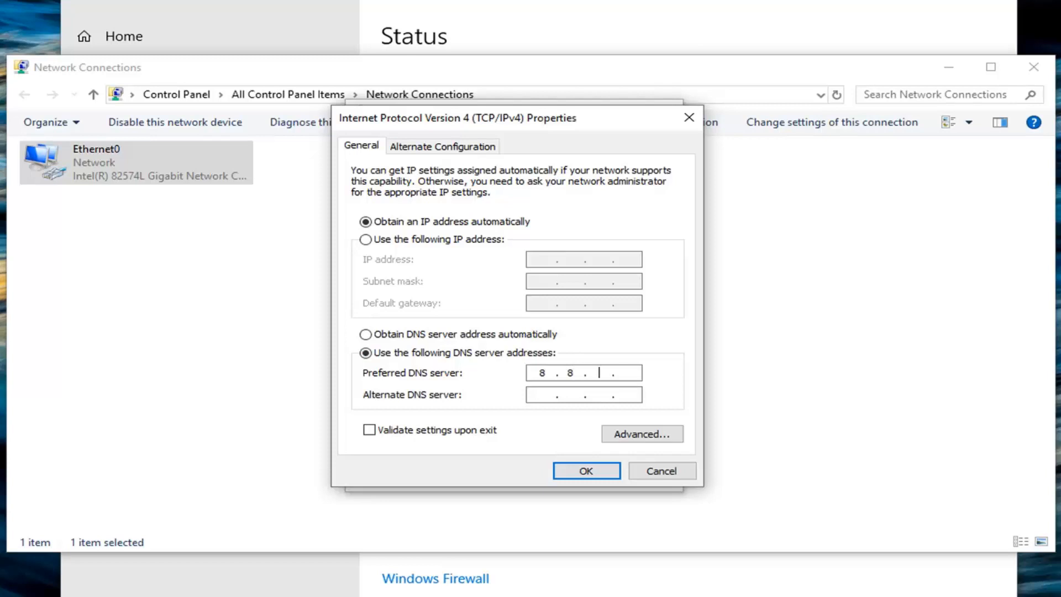
text(8)
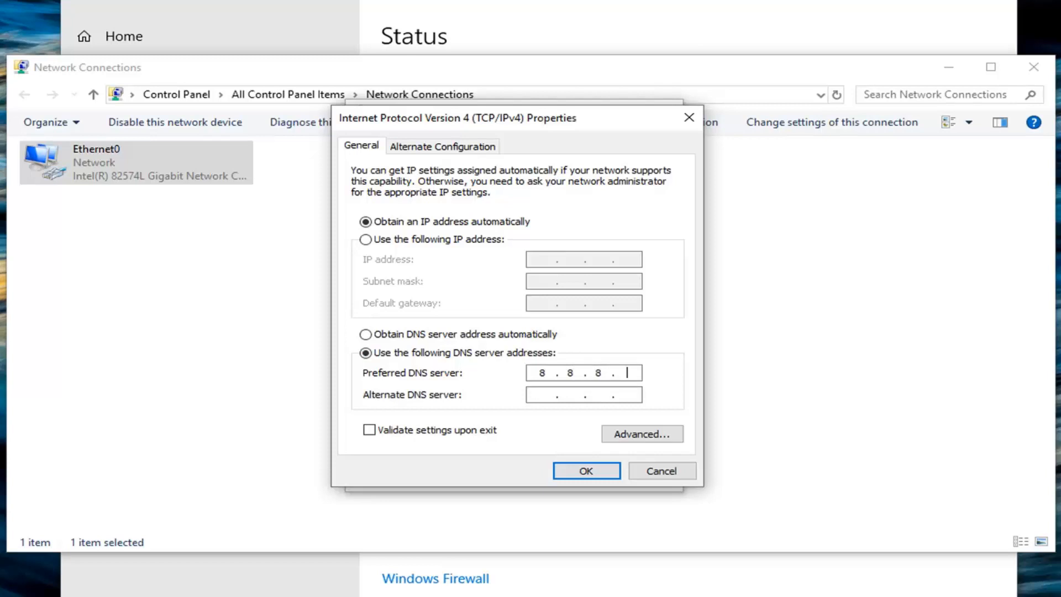
text(8)
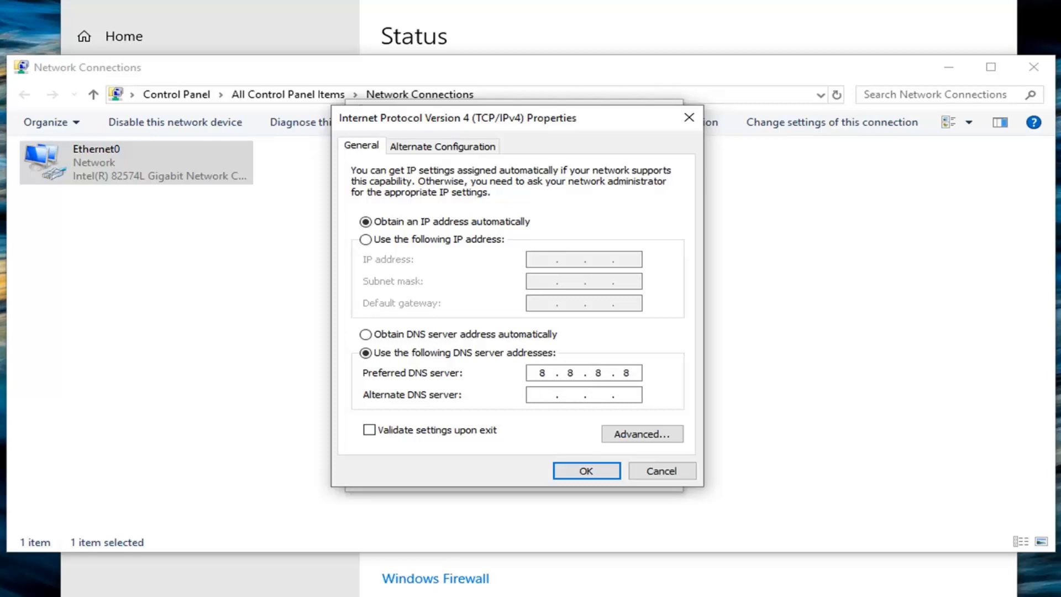
mouse_move(587, 391)
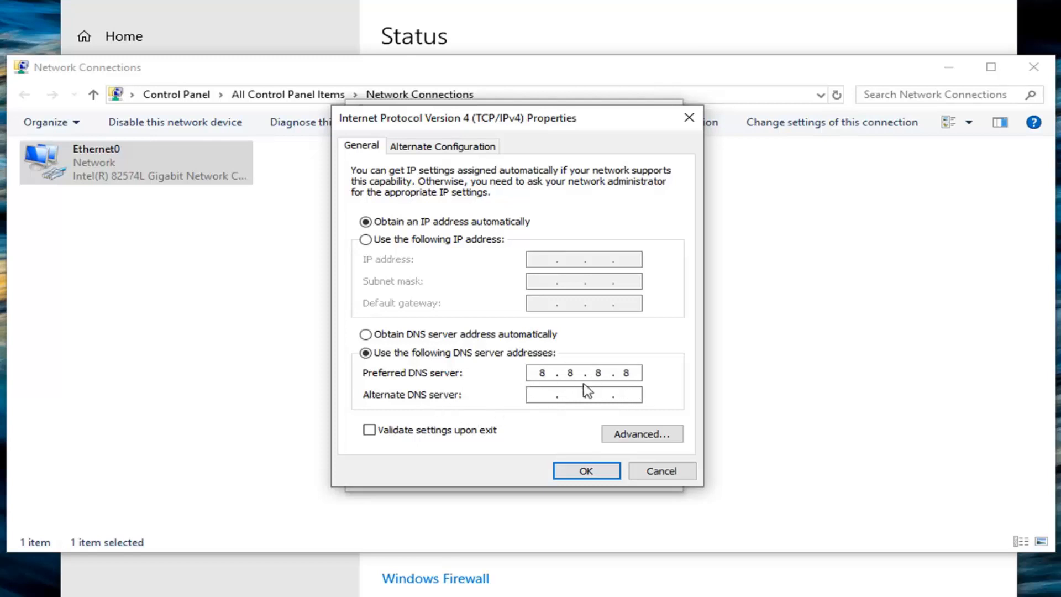
Step: Enter alternate DNS server 8.8.4.4, confirm with OK and close Ethernet0 properties
click(583, 373)
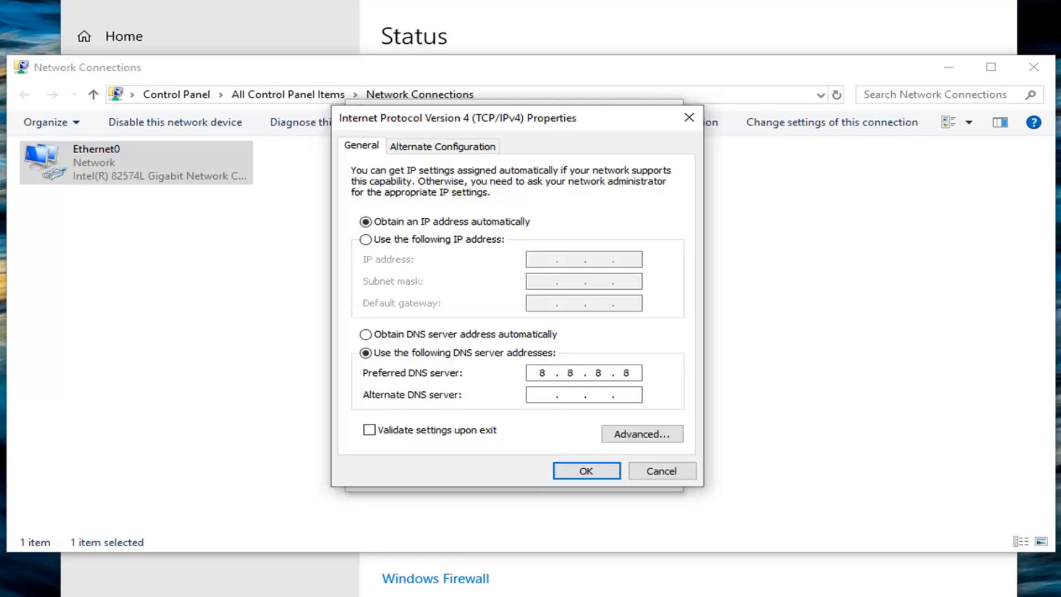
text(8.8)
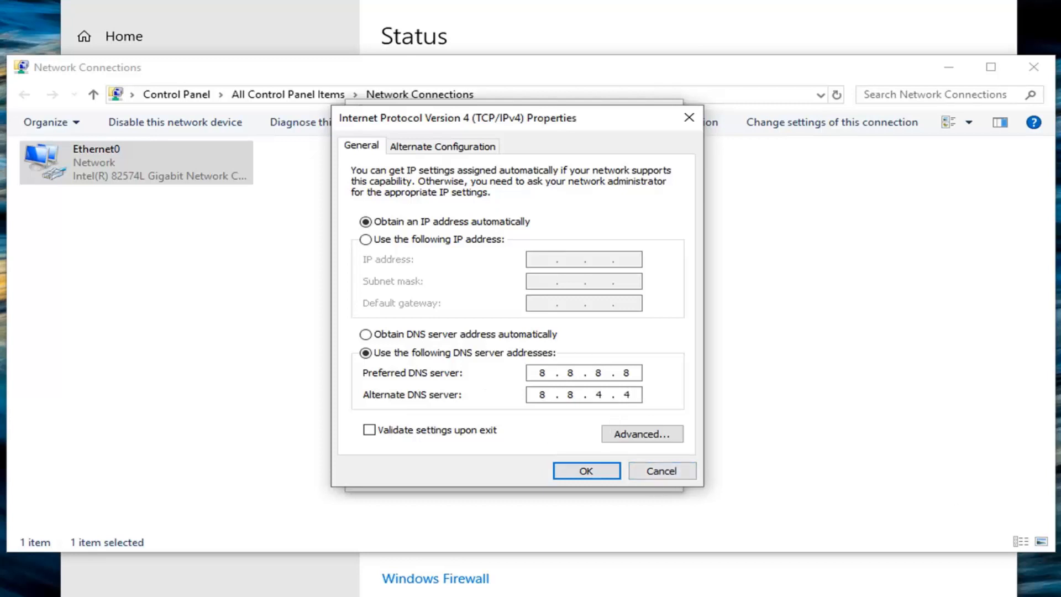
click(584, 394)
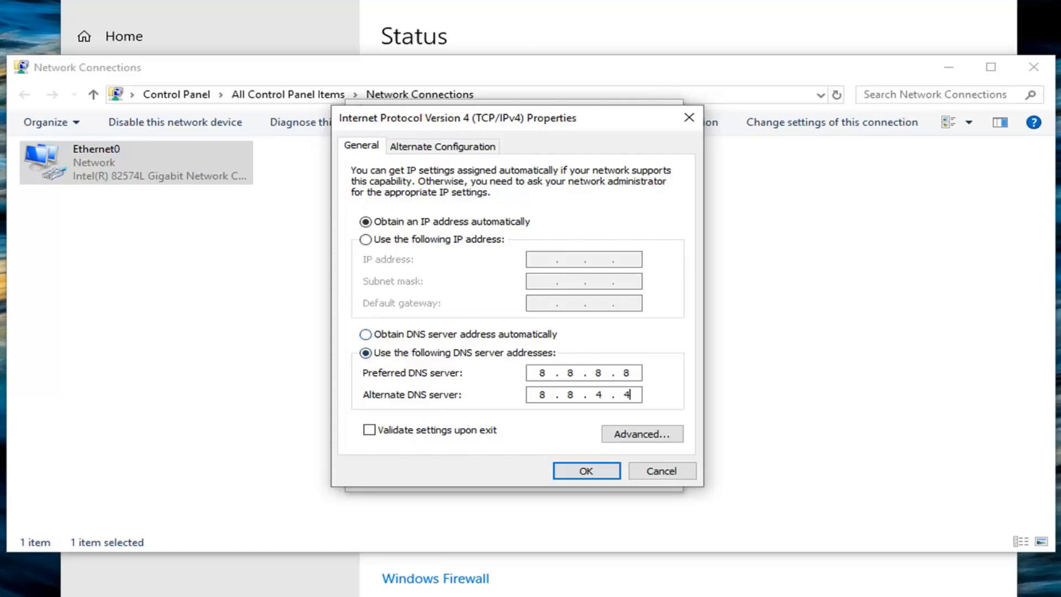
click(585, 470)
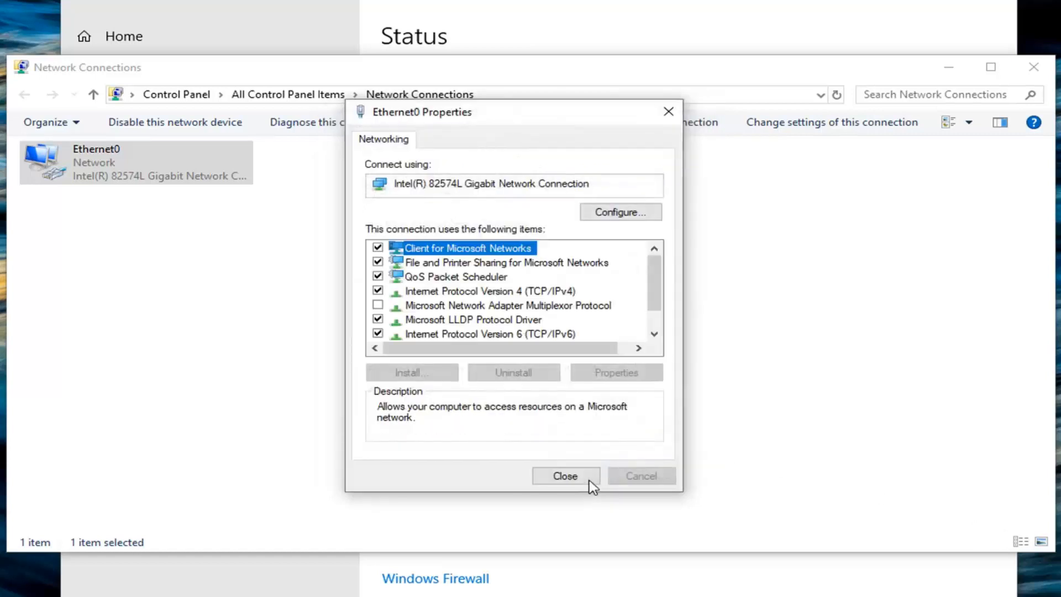
click(565, 475)
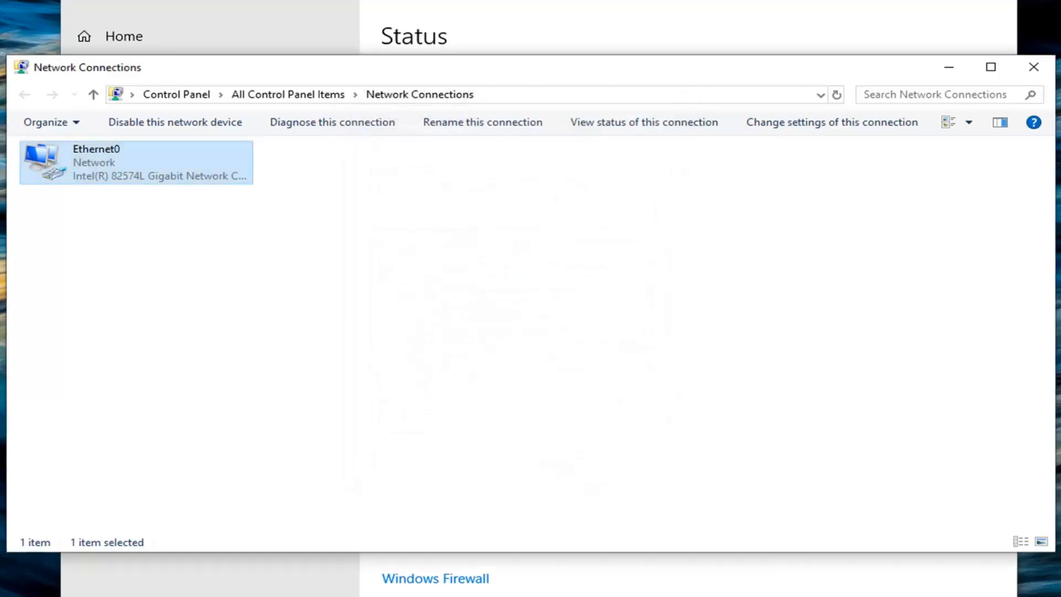